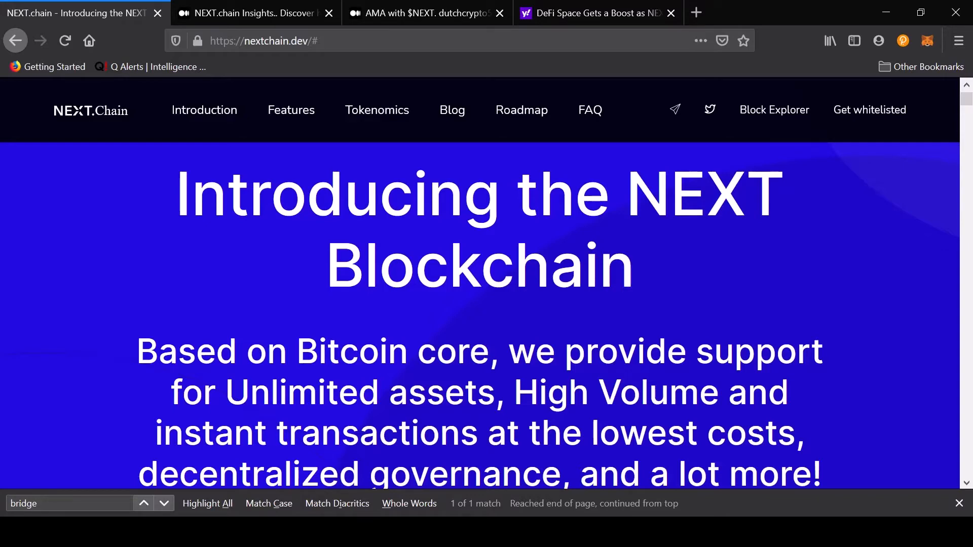
- Switch to the Yahoo Finance DeFi article and scroll to the ERC20 bridge passage
{"action": "left_click", "coordinate": [600, 12]}
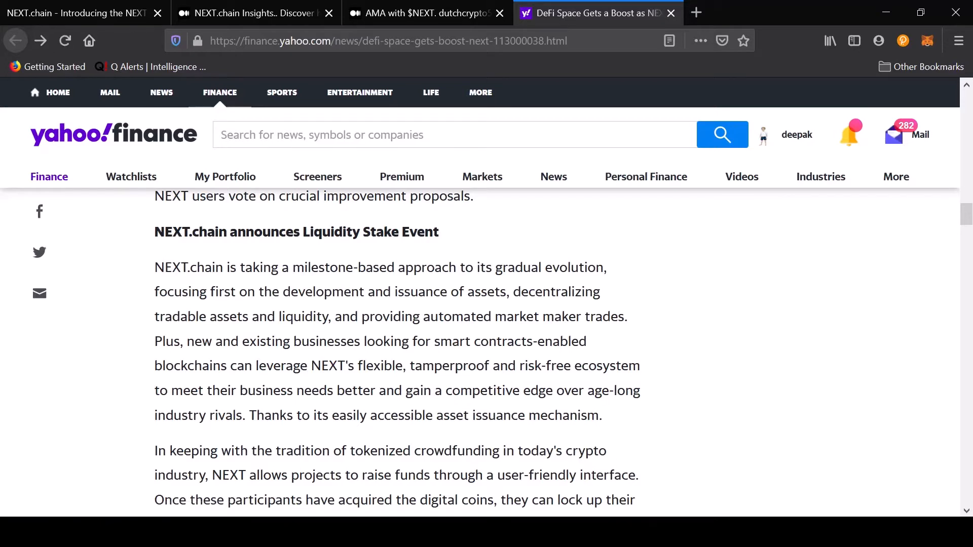
{"action": "scroll", "scroll_direction": "down", "scroll_amount": 3}
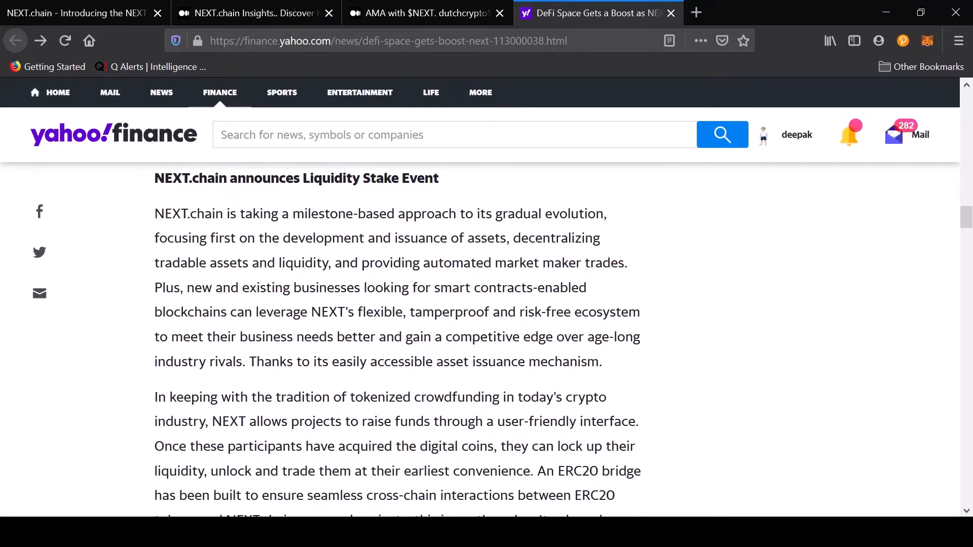
{"action": "scroll", "scroll_direction": "down", "scroll_amount": 3}
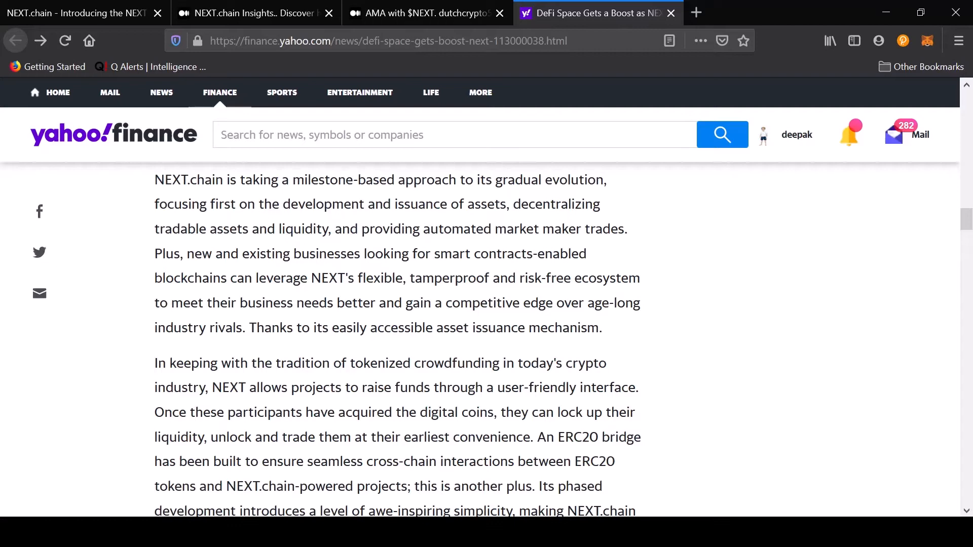
- Read the hybrid consensus section of the NEXT.chain Insights post, then move to the AMA post
{"action": "left_click", "coordinate": [254, 12]}
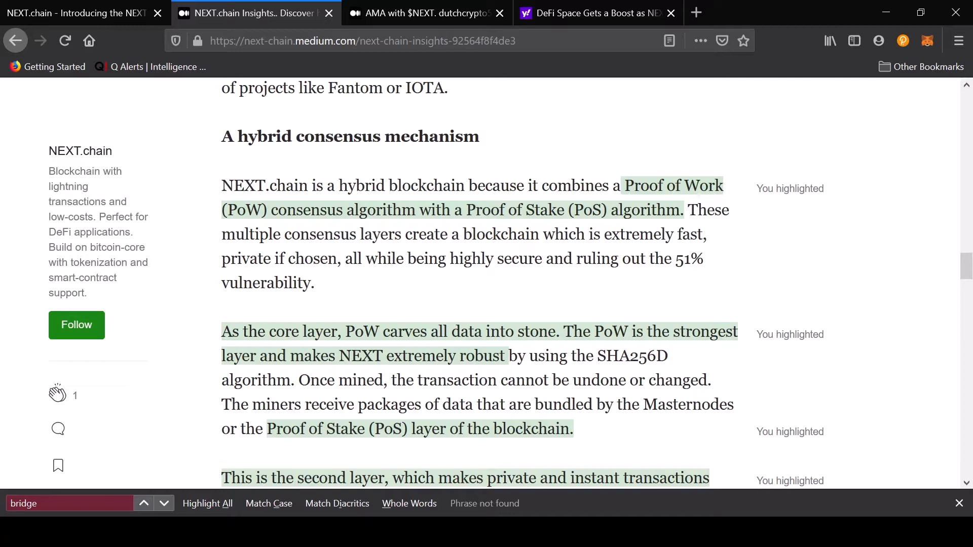
{"action": "scroll", "scroll_direction": "down", "scroll_amount": 3}
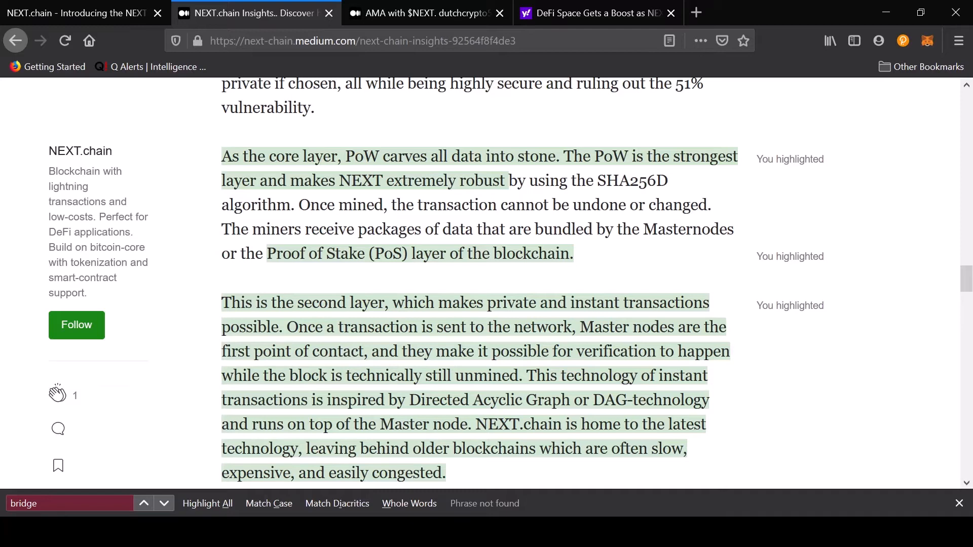
{"action": "scroll", "scroll_direction": "down", "scroll_amount": 3}
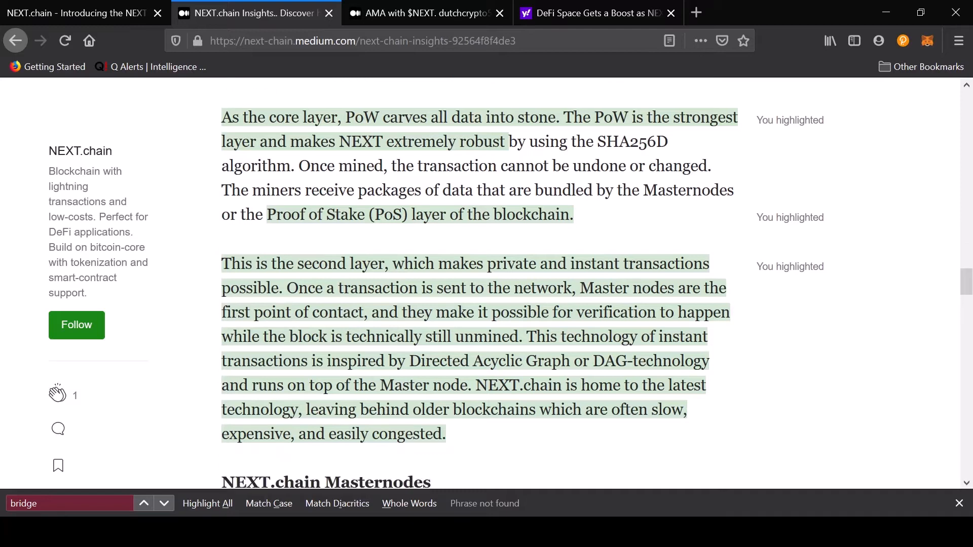
{"action": "scroll", "scroll_direction": "down", "scroll_amount": 3}
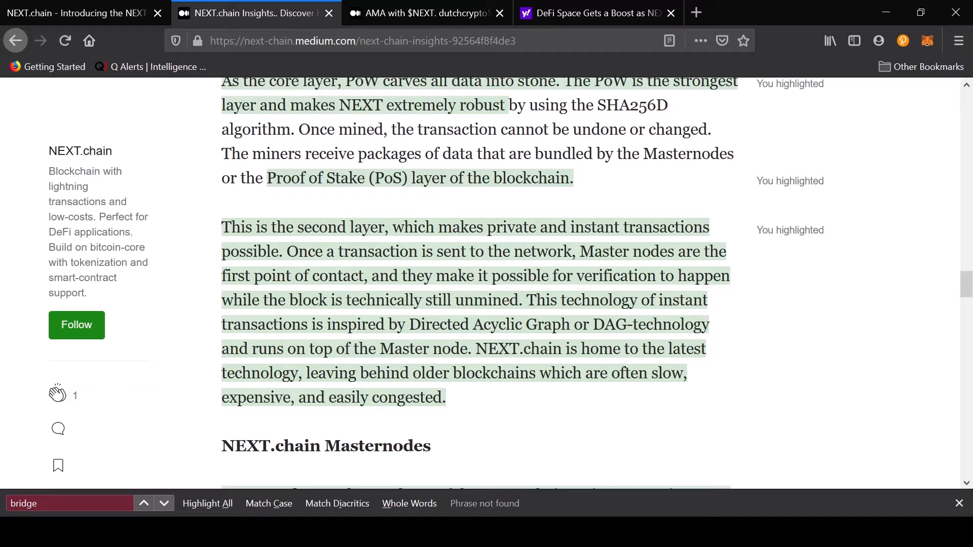
{"action": "left_click", "coordinate": [426, 14]}
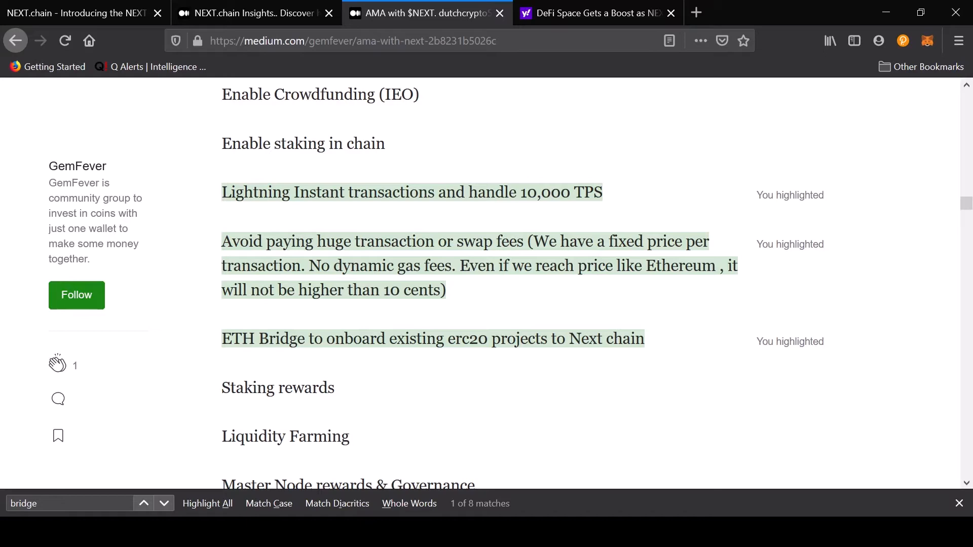
- Return to the NEXT.chain Insights post, then go on to the nextchain.dev homepage
{"action": "left_click", "coordinate": [255, 13]}
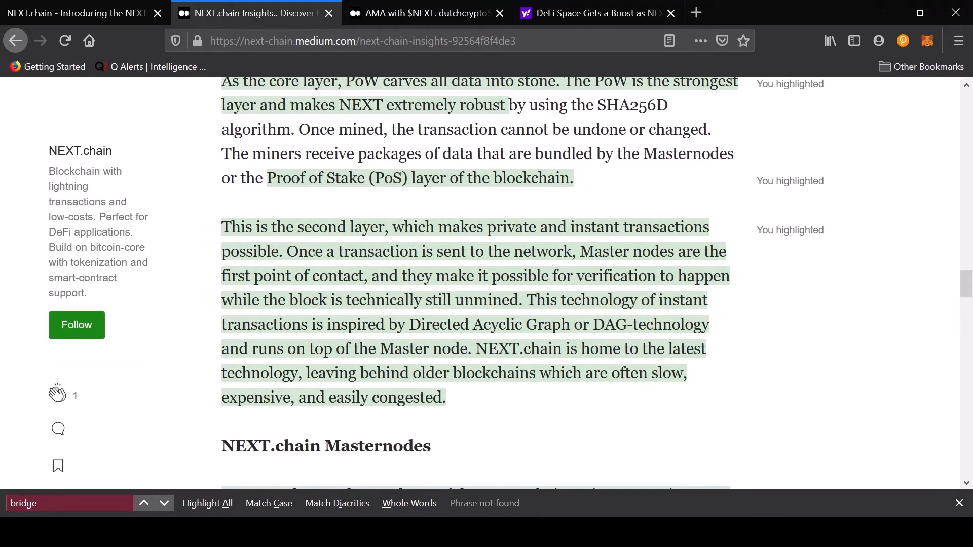
{"action": "left_click", "coordinate": [71, 14]}
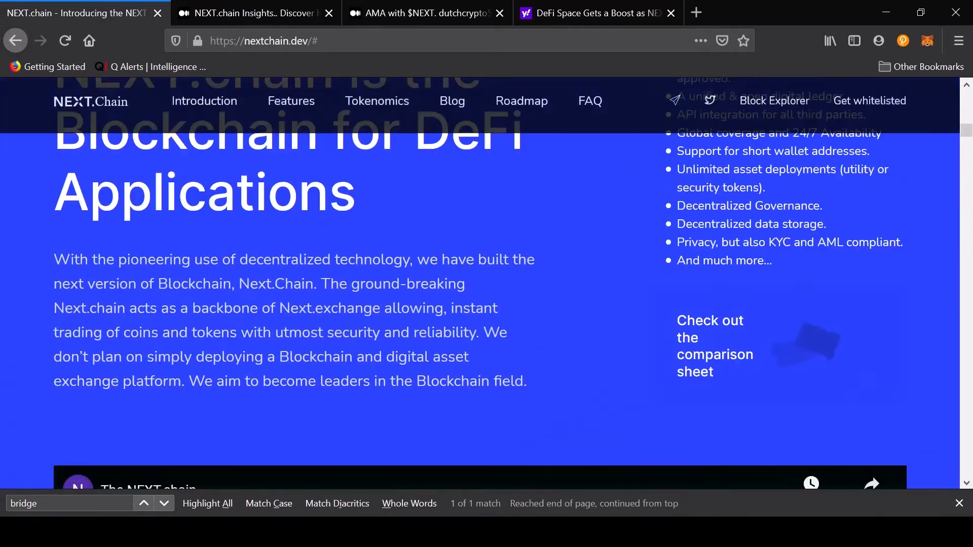
- Scroll the nextchain.dev comparison table down to the transaction fees and per-second rows
{"action": "scroll", "scroll_direction": "down", "scroll_amount": 3}
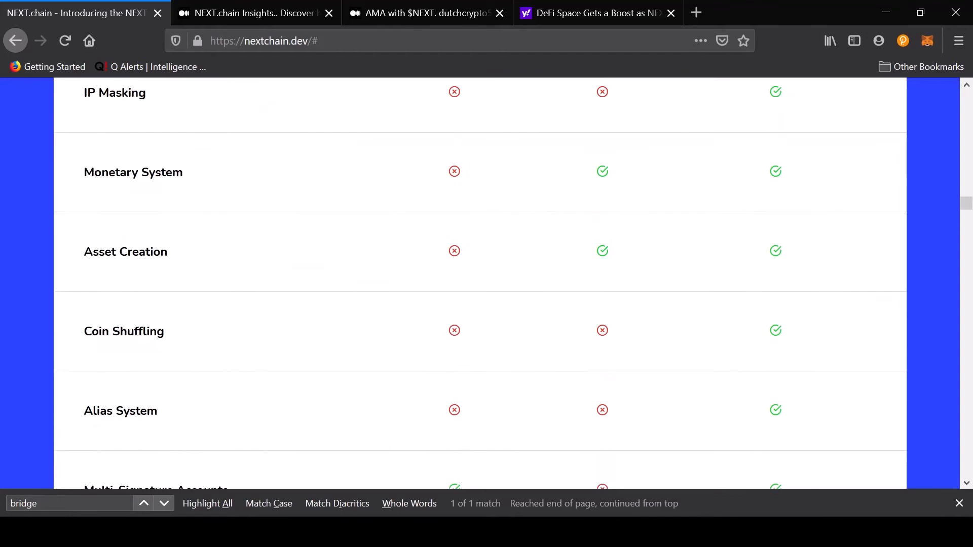
{"action": "scroll", "scroll_direction": "down", "scroll_amount": 3}
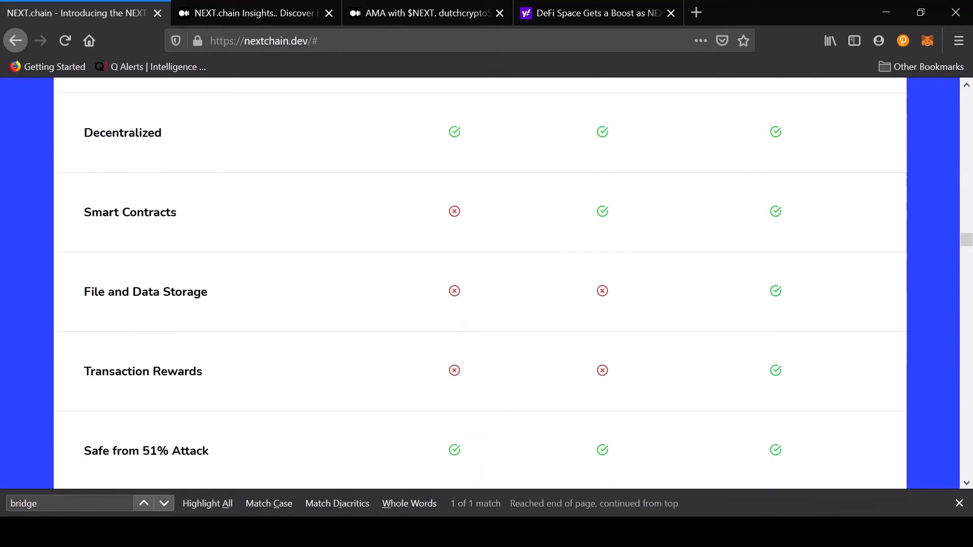
{"action": "scroll", "scroll_direction": "down", "scroll_amount": 3}
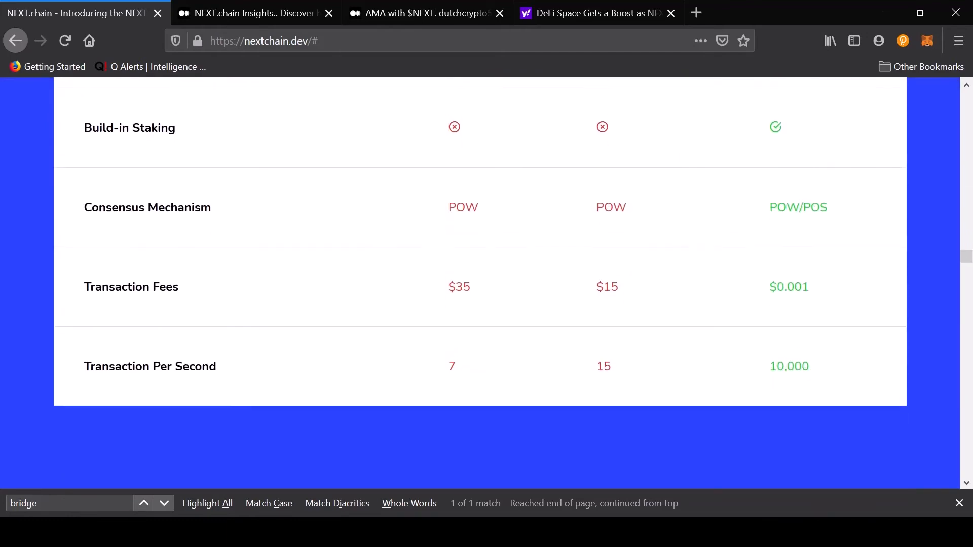
{"action": "mouse_move", "coordinate": [777, 402]}
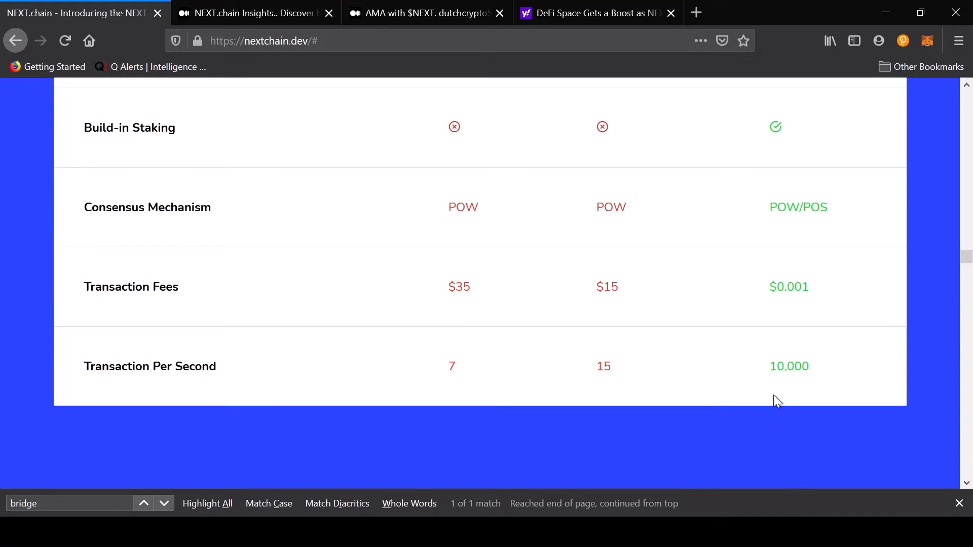
{"action": "mouse_move", "coordinate": [778, 387]}
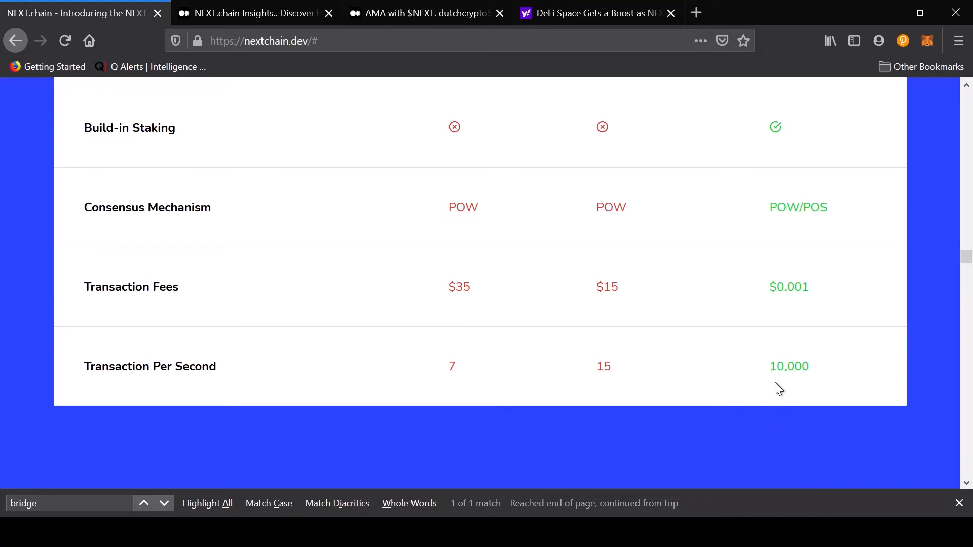
{"action": "mouse_move", "coordinate": [787, 314]}
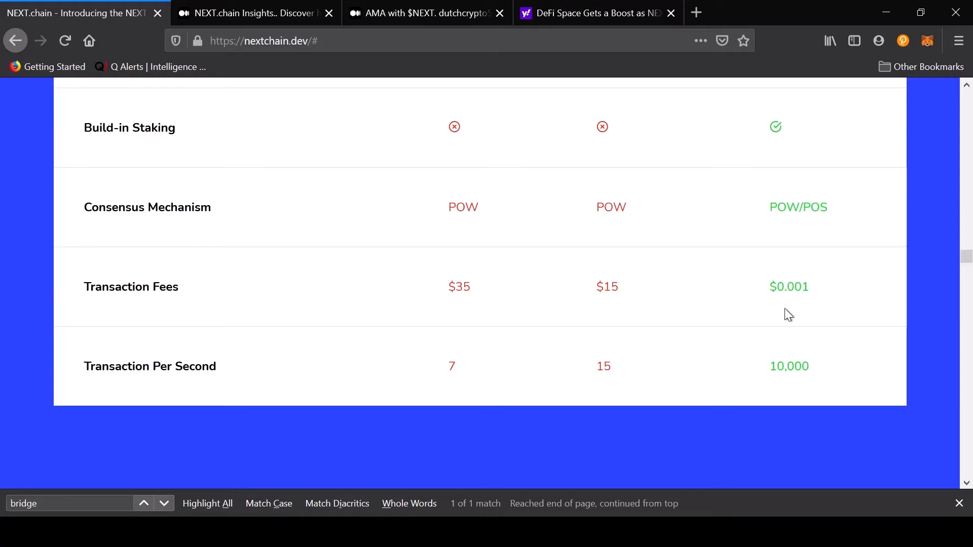
{"action": "mouse_move", "coordinate": [924, 349]}
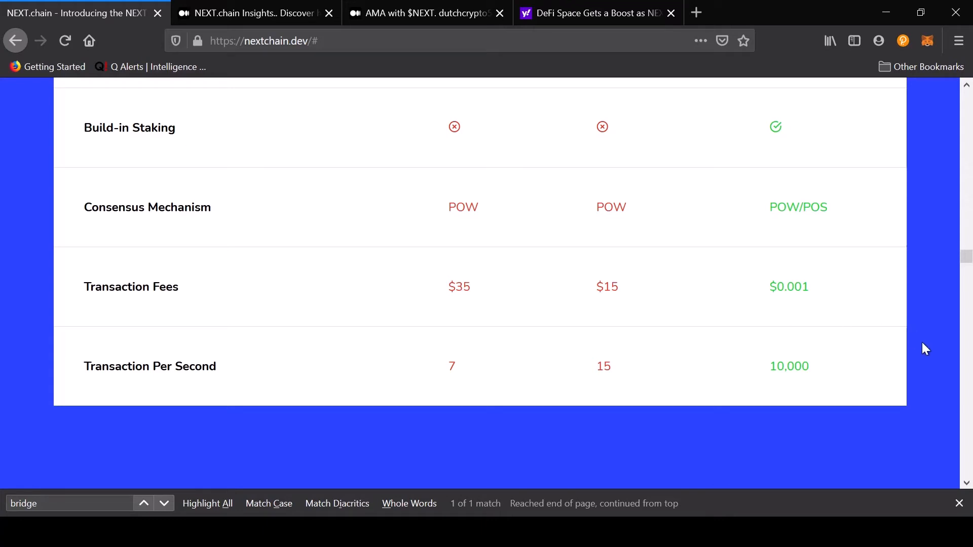
{"action": "mouse_move", "coordinate": [951, 283]}
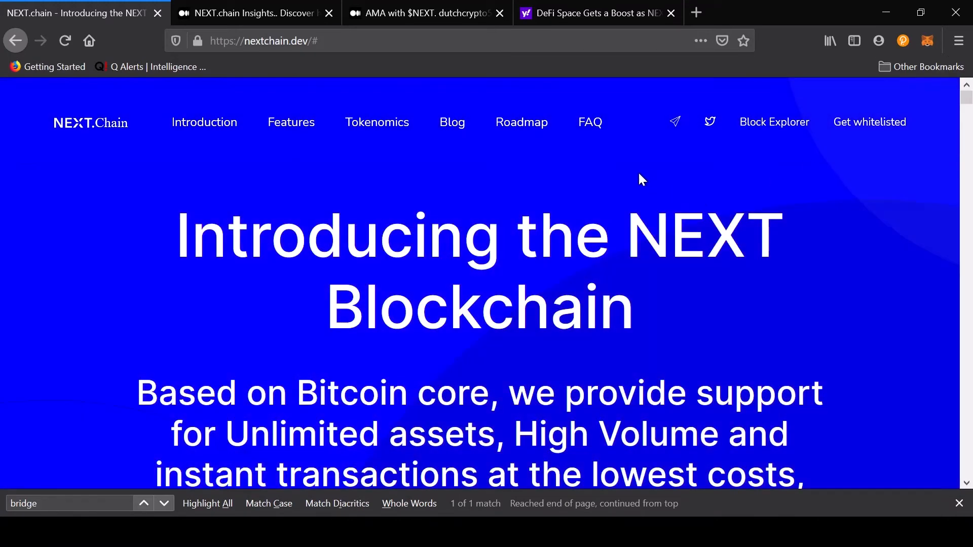
{"action": "mouse_move", "coordinate": [561, 192]}
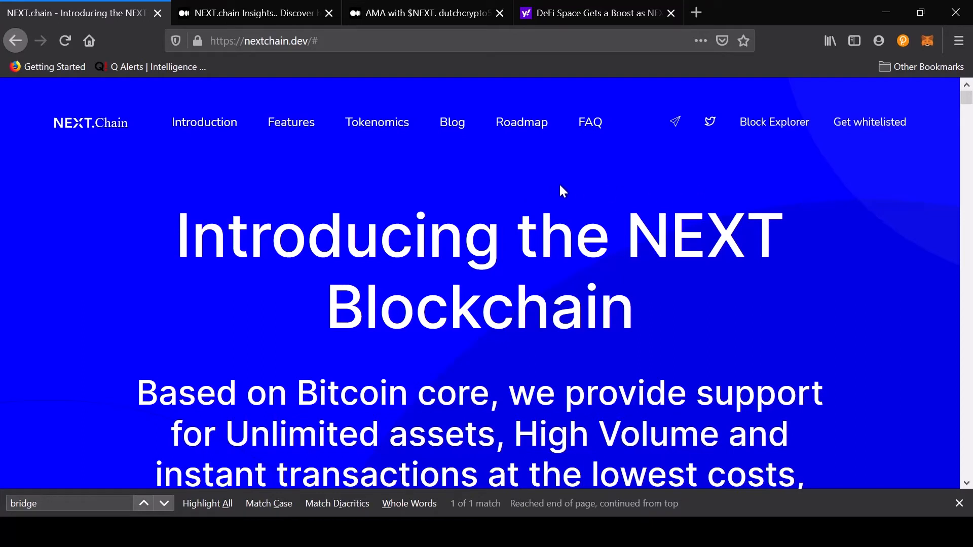
{"action": "mouse_move", "coordinate": [713, 178]}
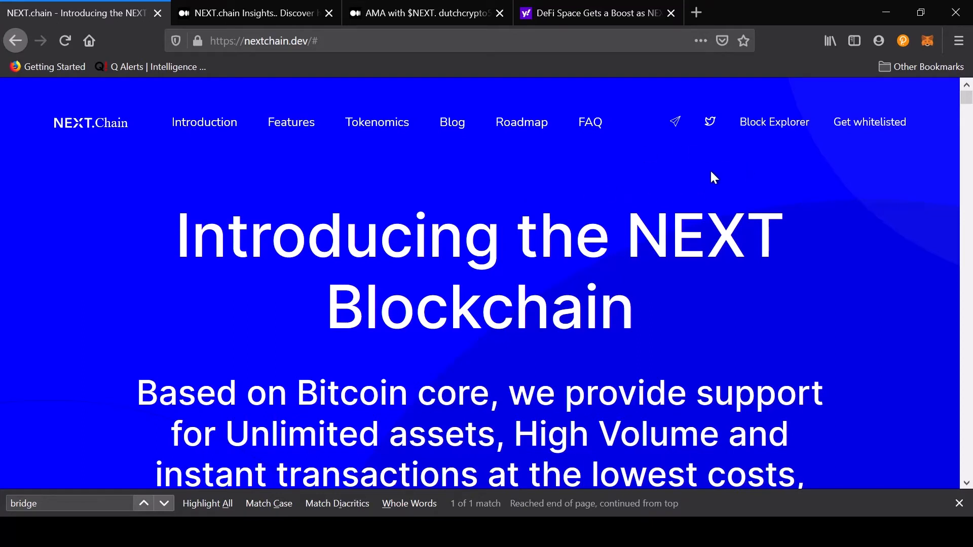
{"action": "mouse_move", "coordinate": [527, 126]}
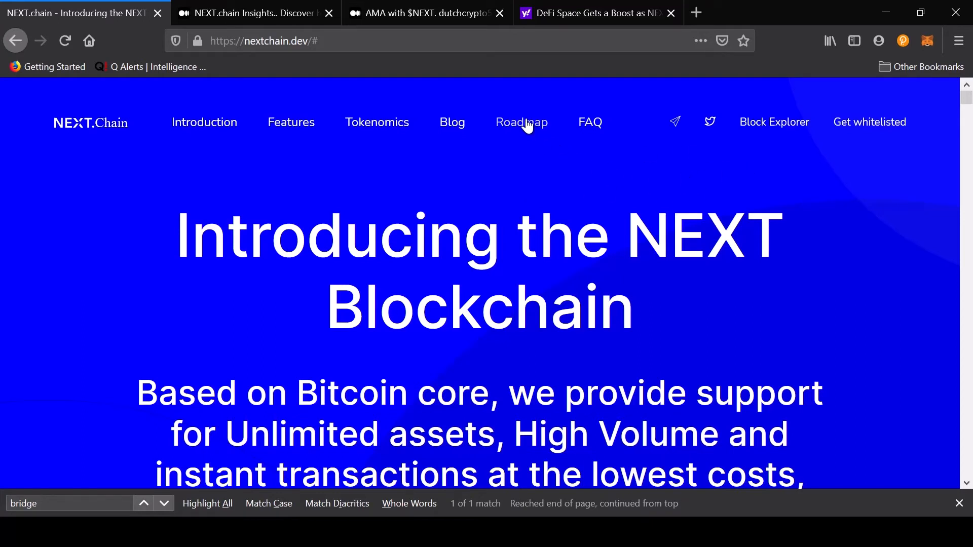
- Jump to the nextchain.dev Roadmap 2021 section and scroll to its milestones
{"action": "left_click", "coordinate": [521, 122]}
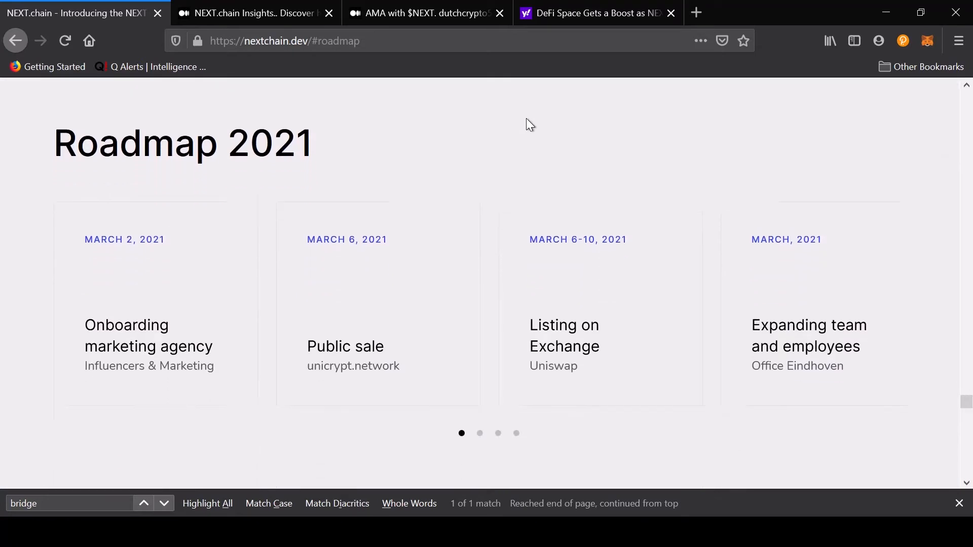
{"action": "scroll", "scroll_direction": "down", "scroll_amount": 3}
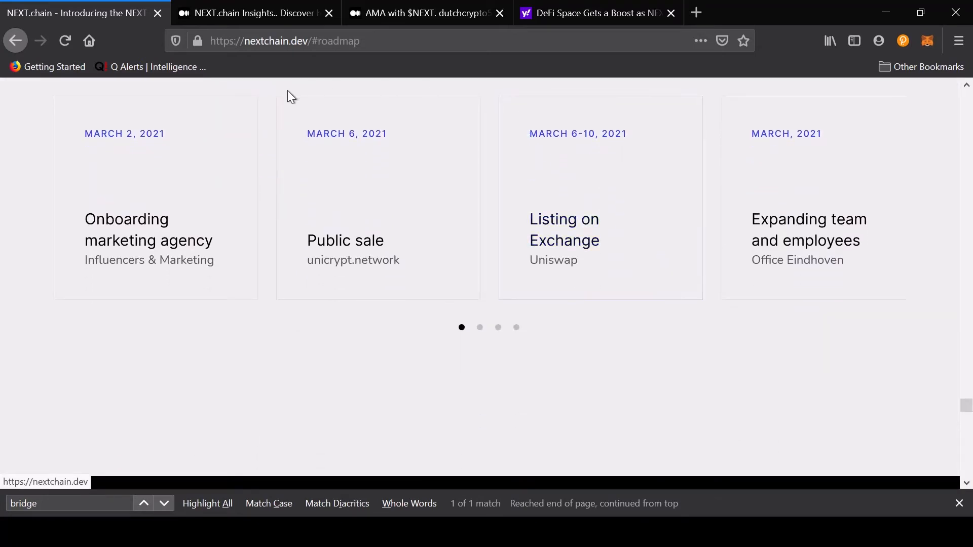
{"action": "mouse_move", "coordinate": [368, 200]}
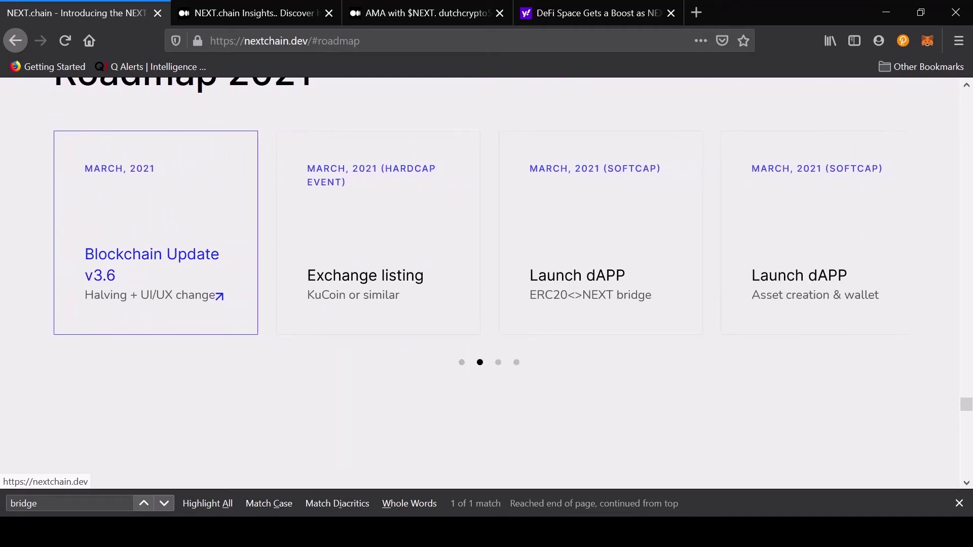
{"action": "mouse_move", "coordinate": [284, 174]}
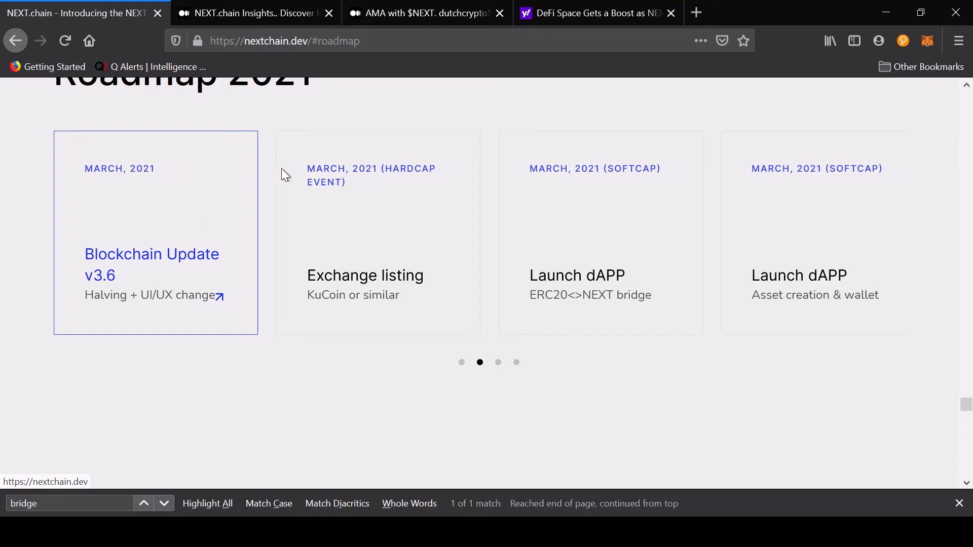
{"action": "mouse_move", "coordinate": [397, 318]}
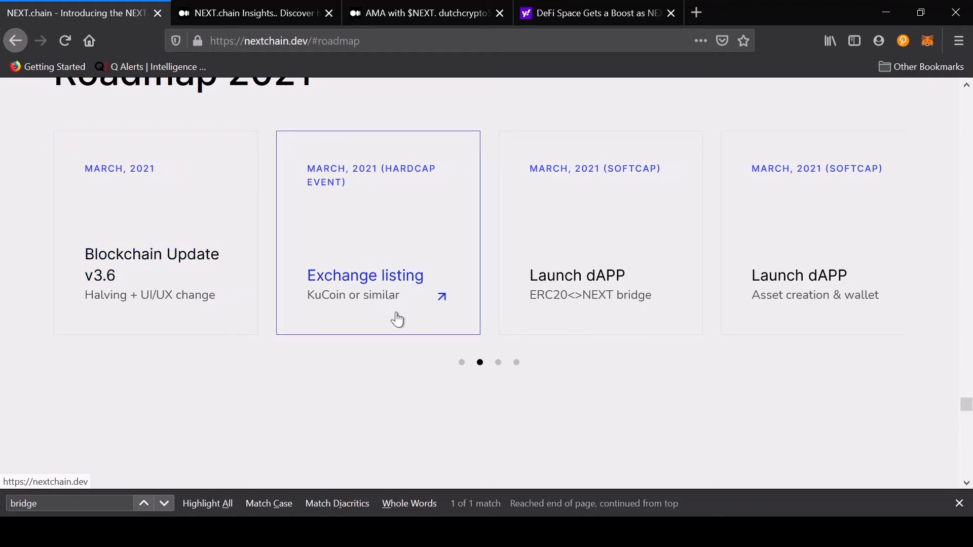
{"action": "mouse_move", "coordinate": [396, 321]}
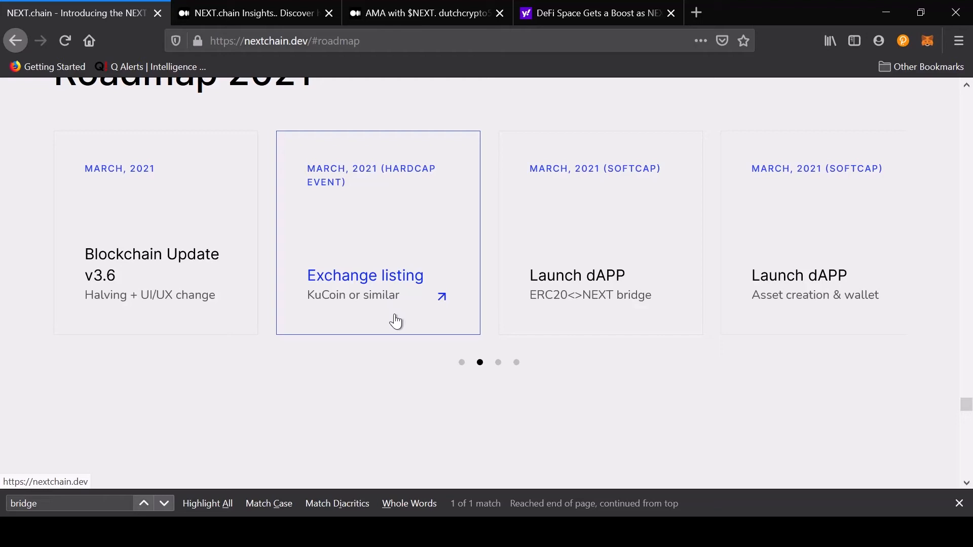